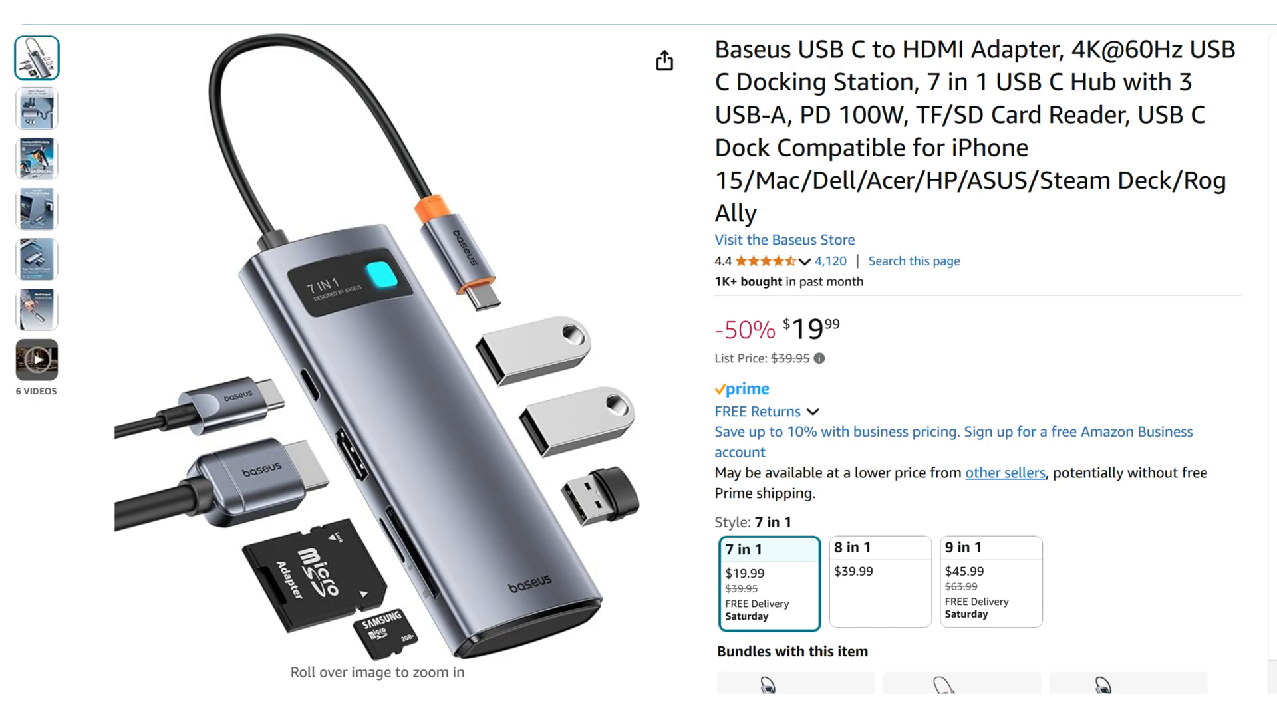
# View the 7-in-1 design, 4K@60Hz, pass-through charging and USB3.0 transfer gallery images
pyautogui.click(36, 108)
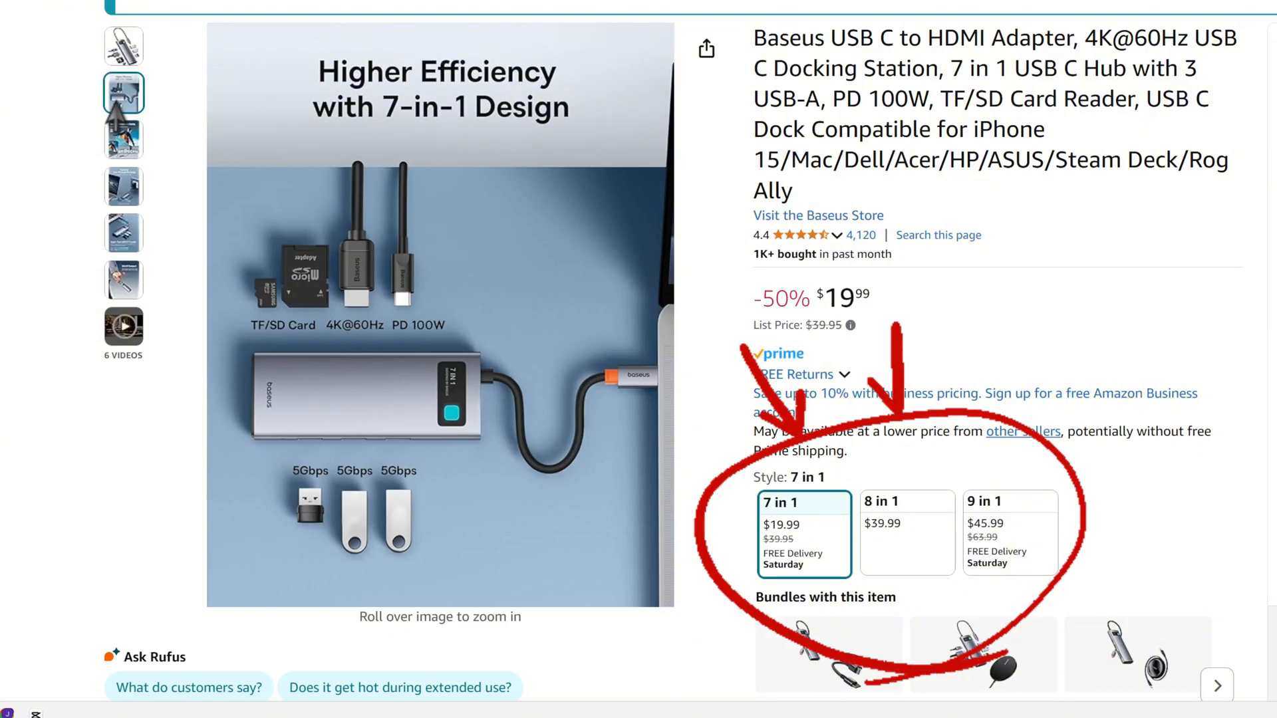
pyautogui.click(123, 139)
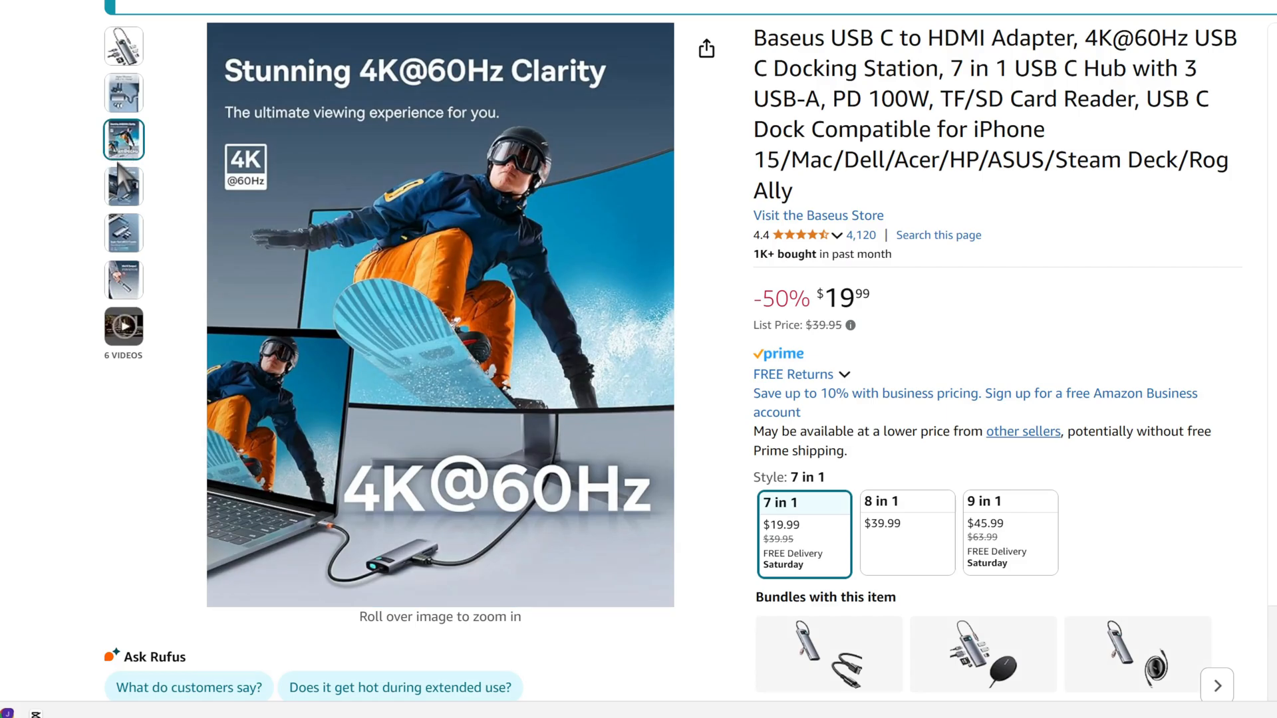
pyautogui.click(123, 185)
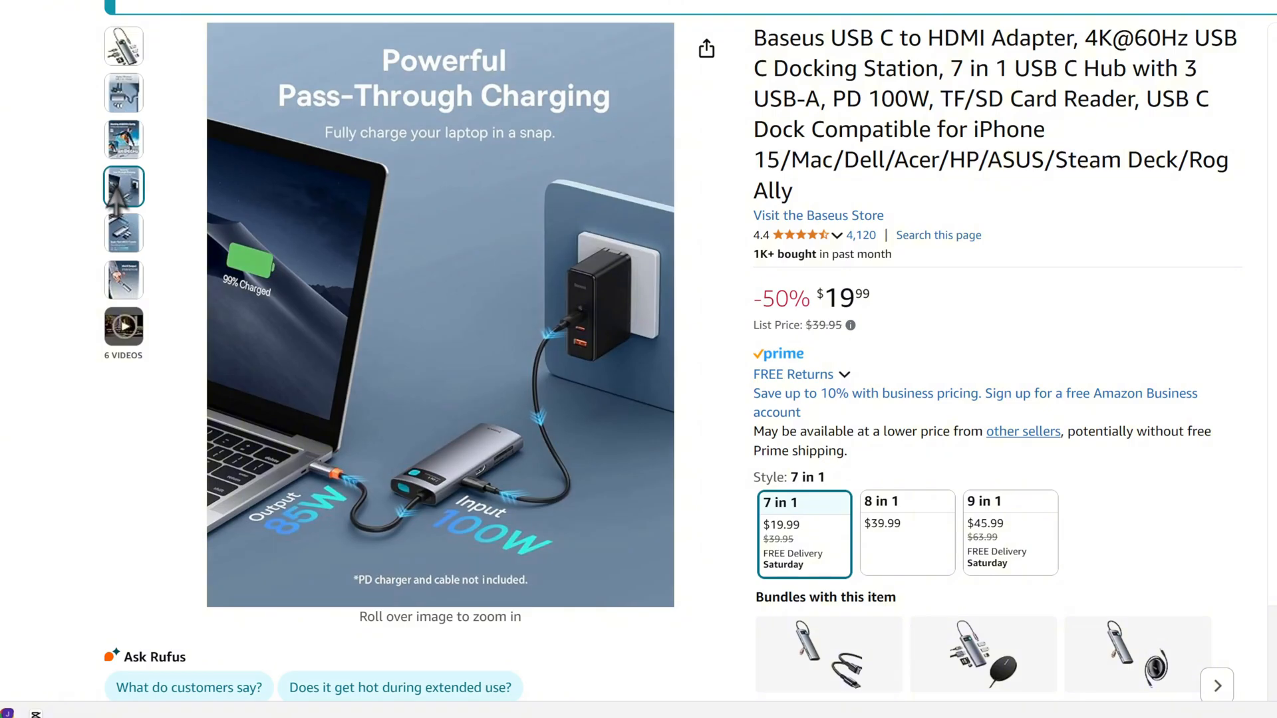
pyautogui.click(123, 233)
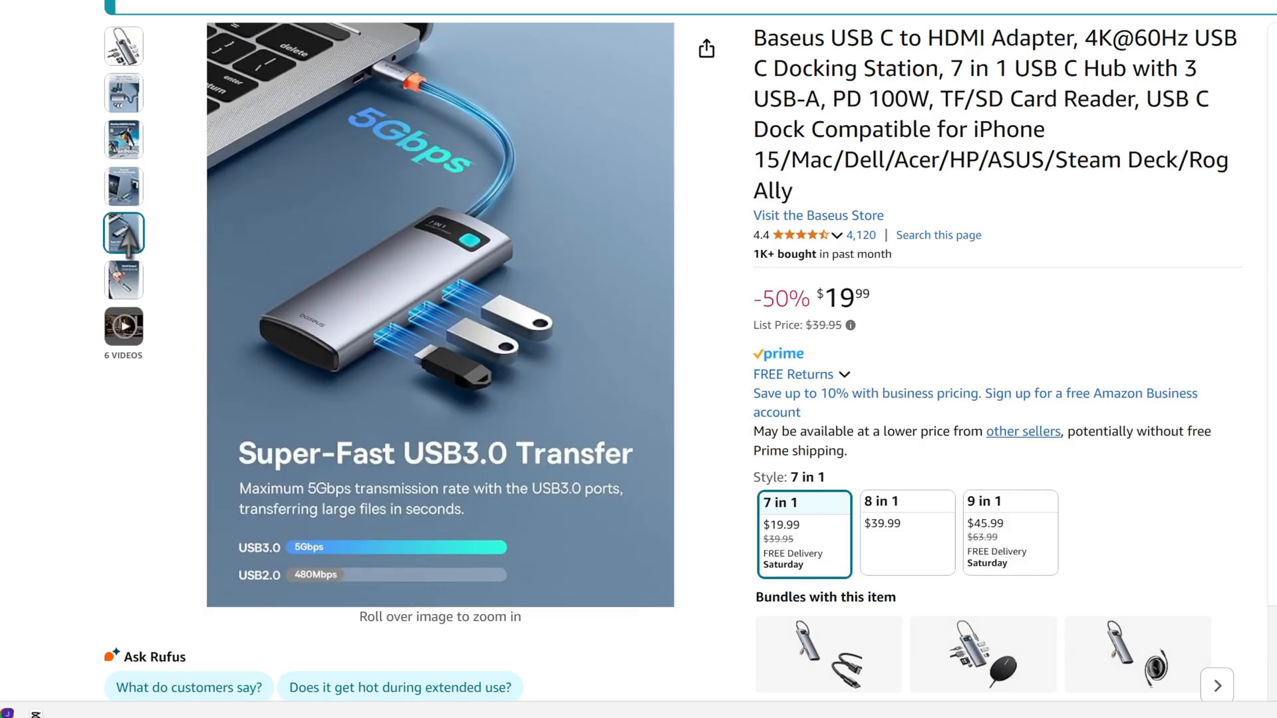